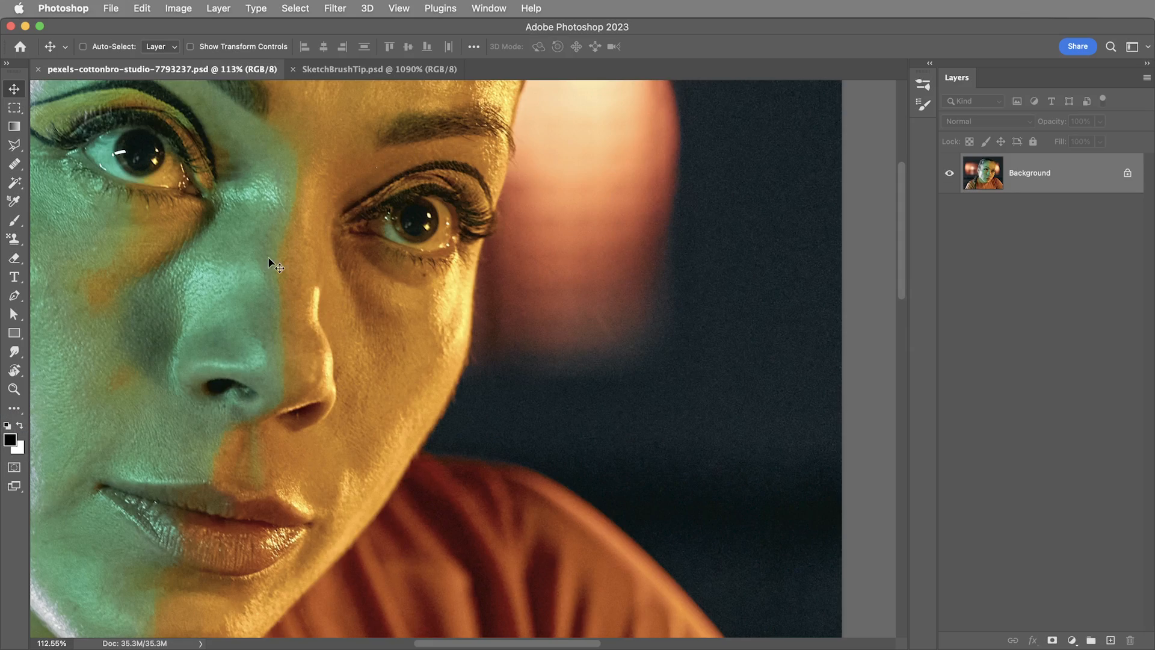
# Step: Activate the Smudge tool with its Strength lowered to 40%
pyautogui.click(13, 378)
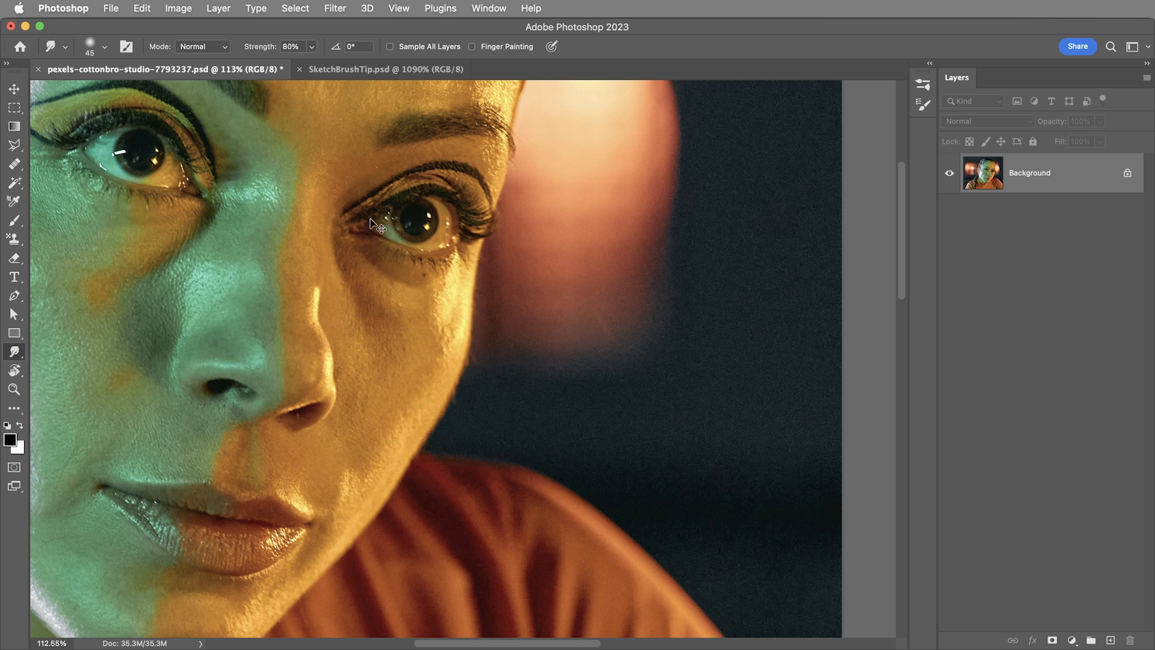
pyautogui.click(311, 47)
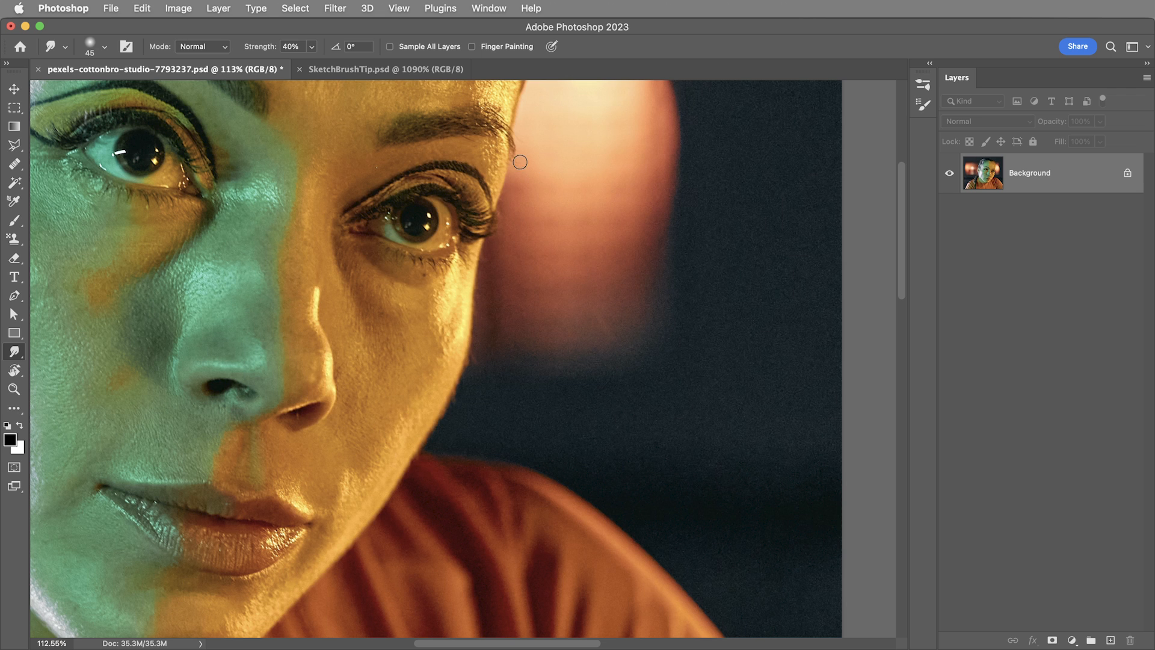
pyautogui.moveTo(254, 37)
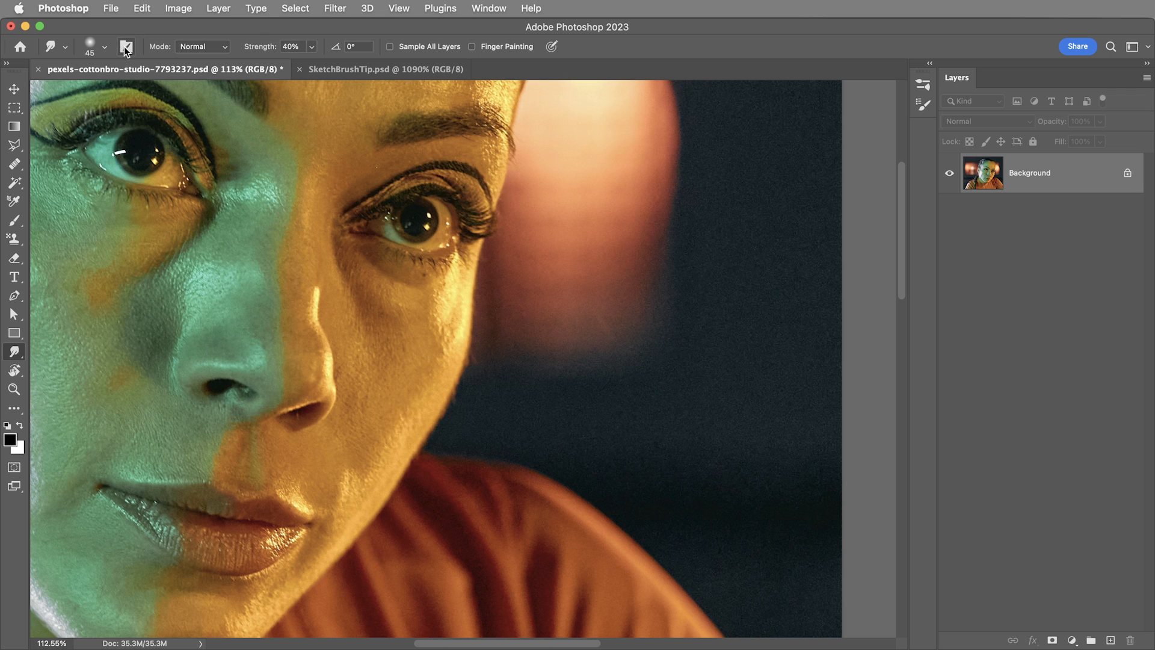
# Step: Pick the Texturelabs Smudge Sketch brush from the Brushes library via Brush Tip Shape
pyautogui.click(125, 46)
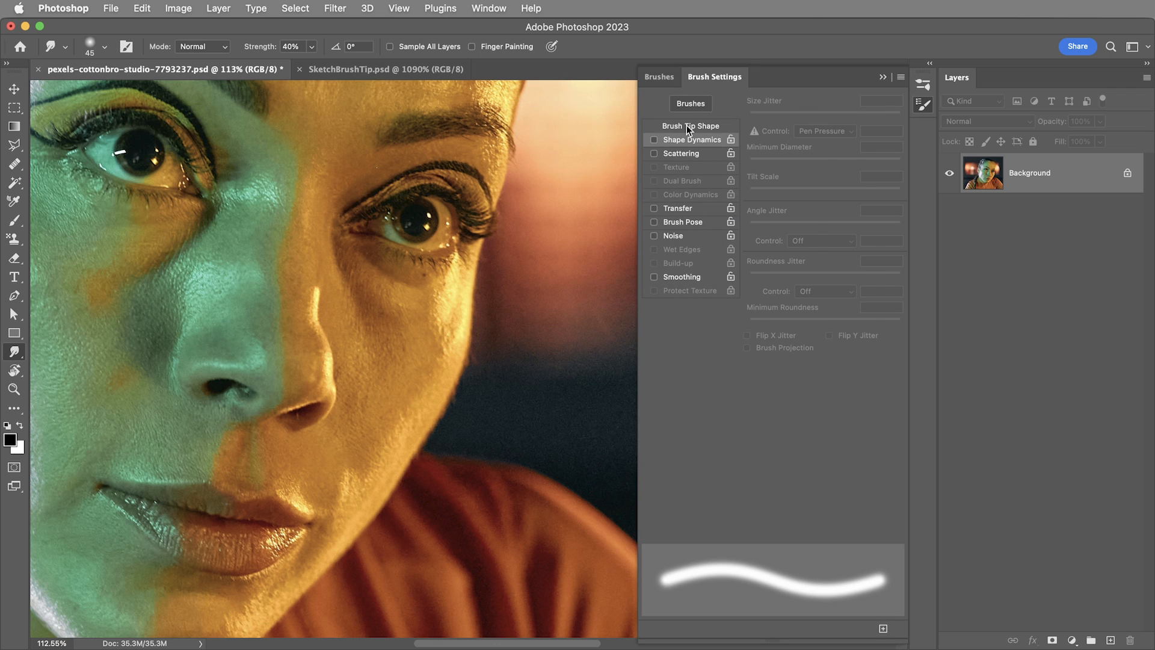
pyautogui.click(689, 125)
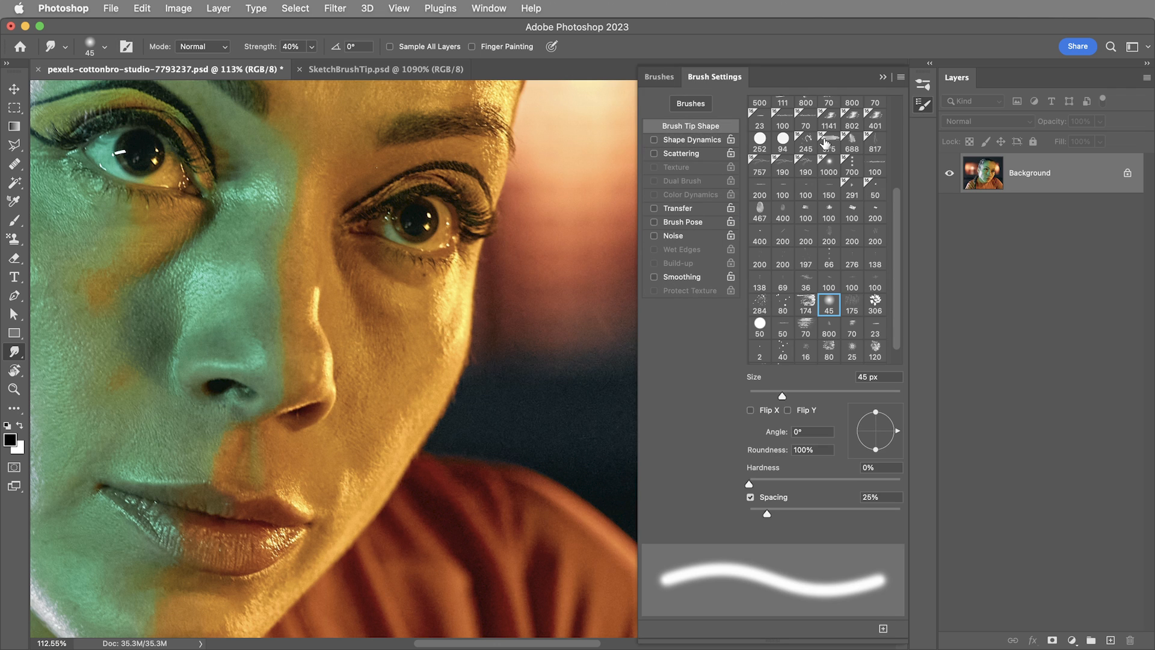
pyautogui.moveTo(865, 275)
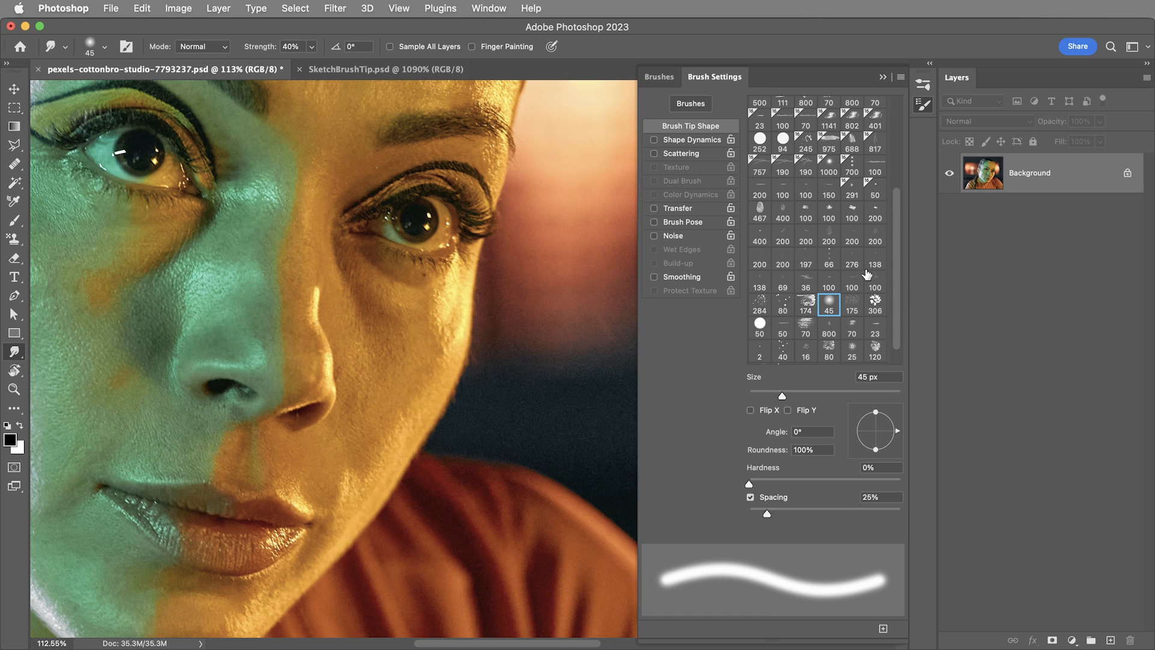
pyautogui.click(658, 77)
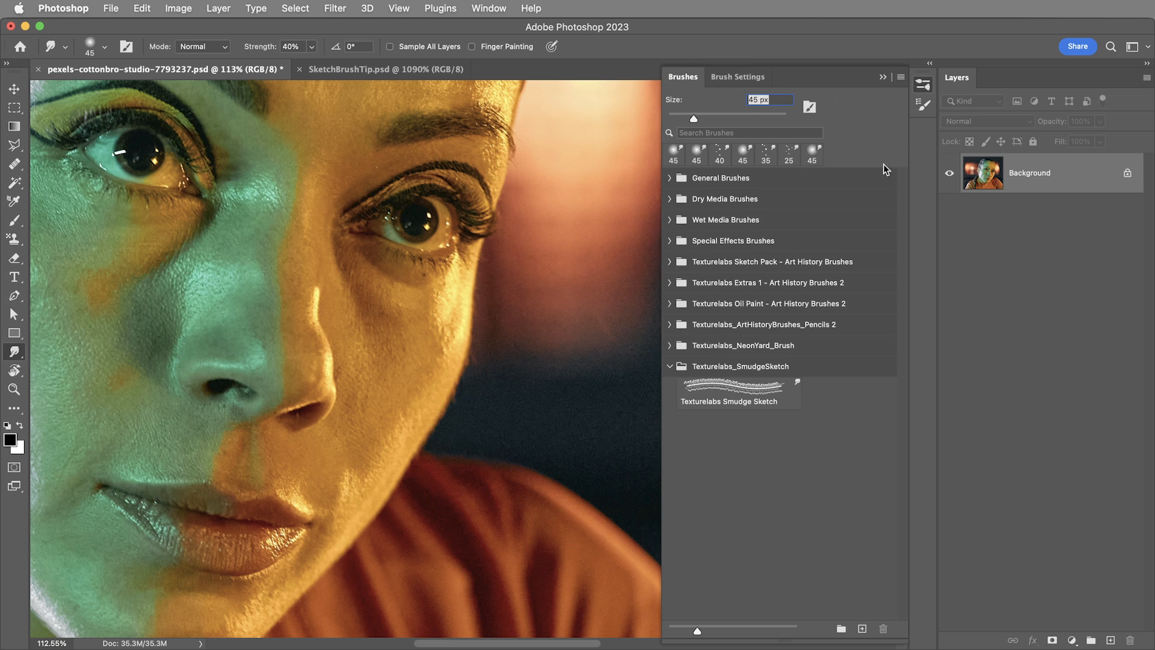
pyautogui.click(737, 389)
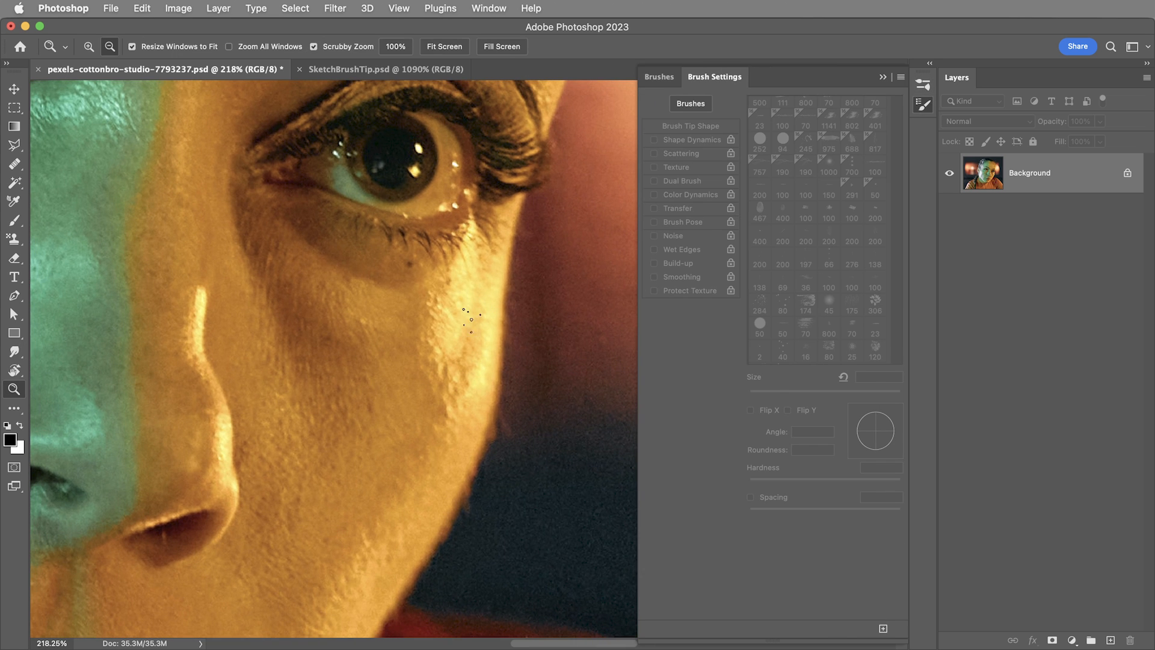
# Step: Smear sketch-brush streaks across the orange-lit cheek and under-eye skin
pyautogui.click(782, 351)
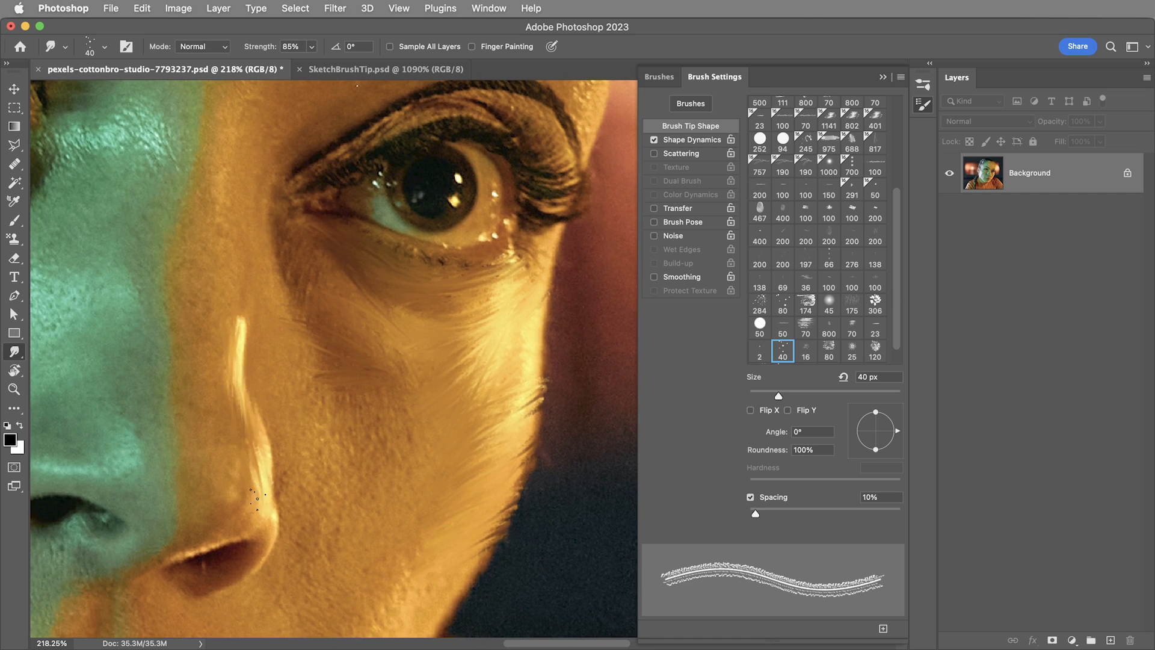
pyautogui.moveTo(576, 343)
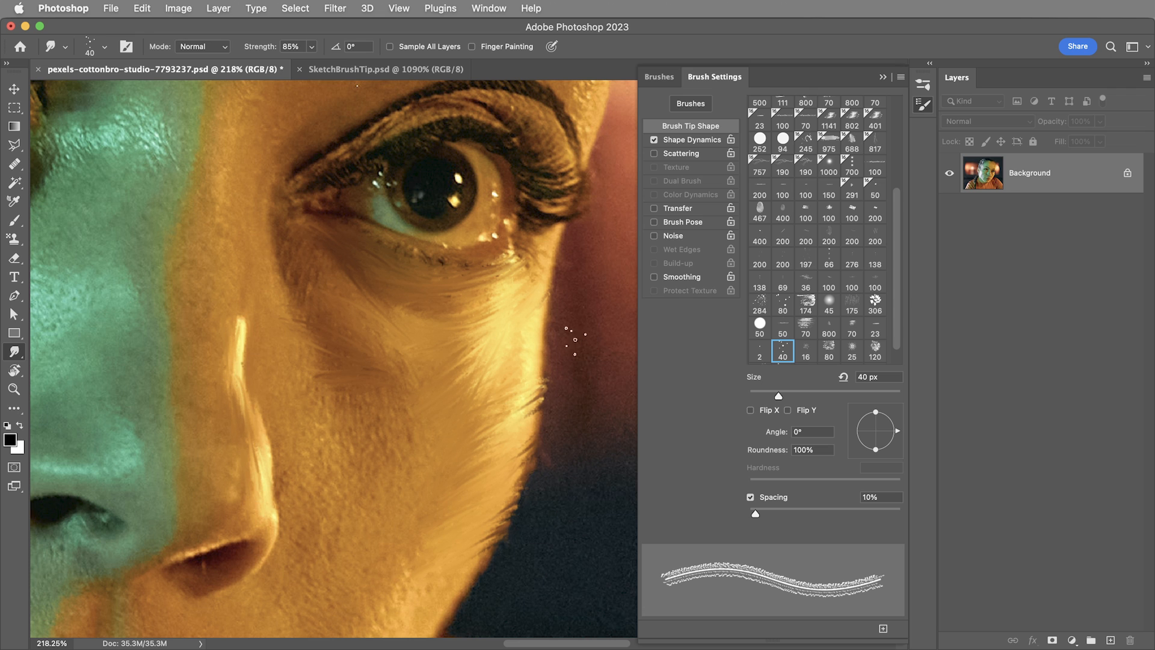
pyautogui.click(380, 69)
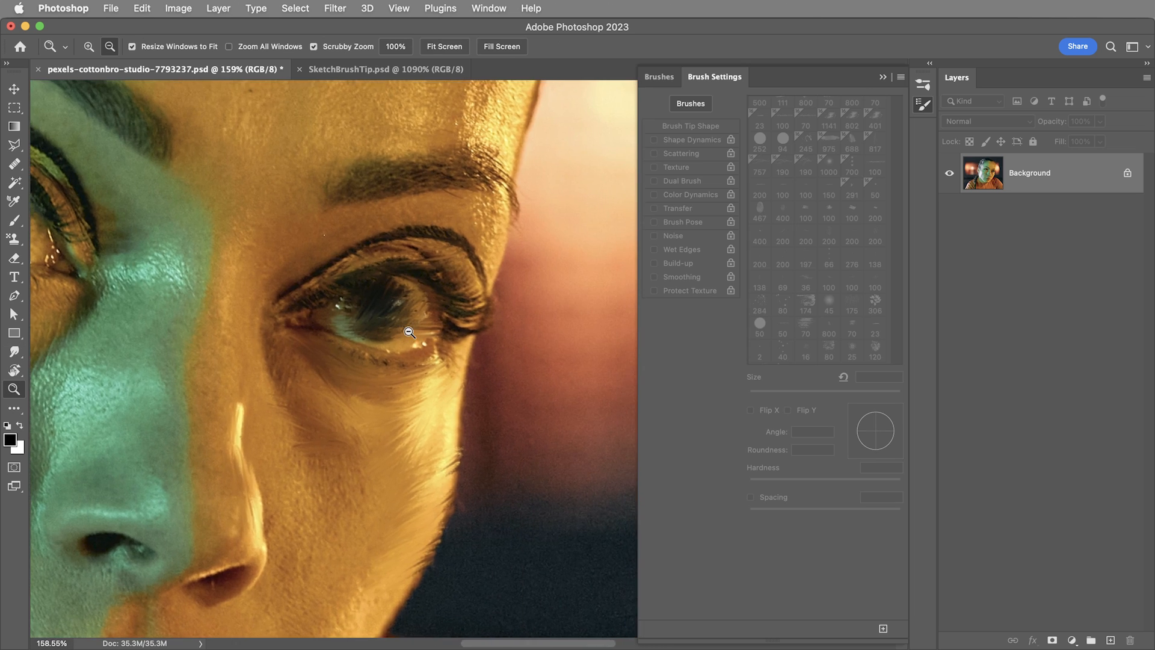
pyautogui.click(782, 353)
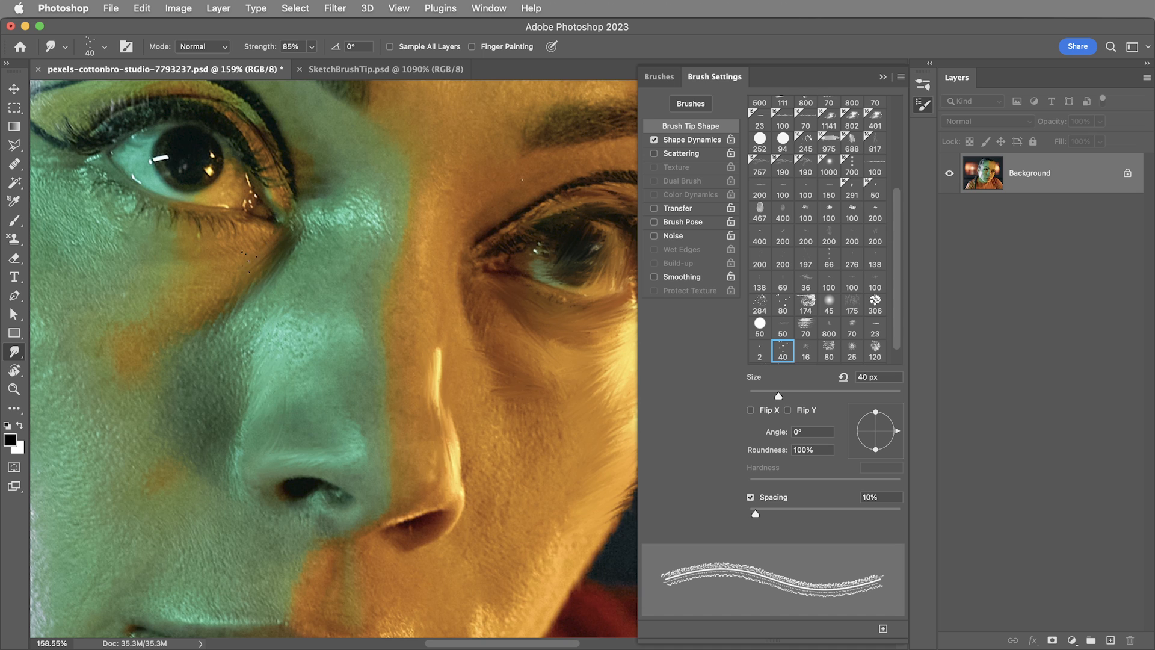
pyautogui.moveTo(707, 143)
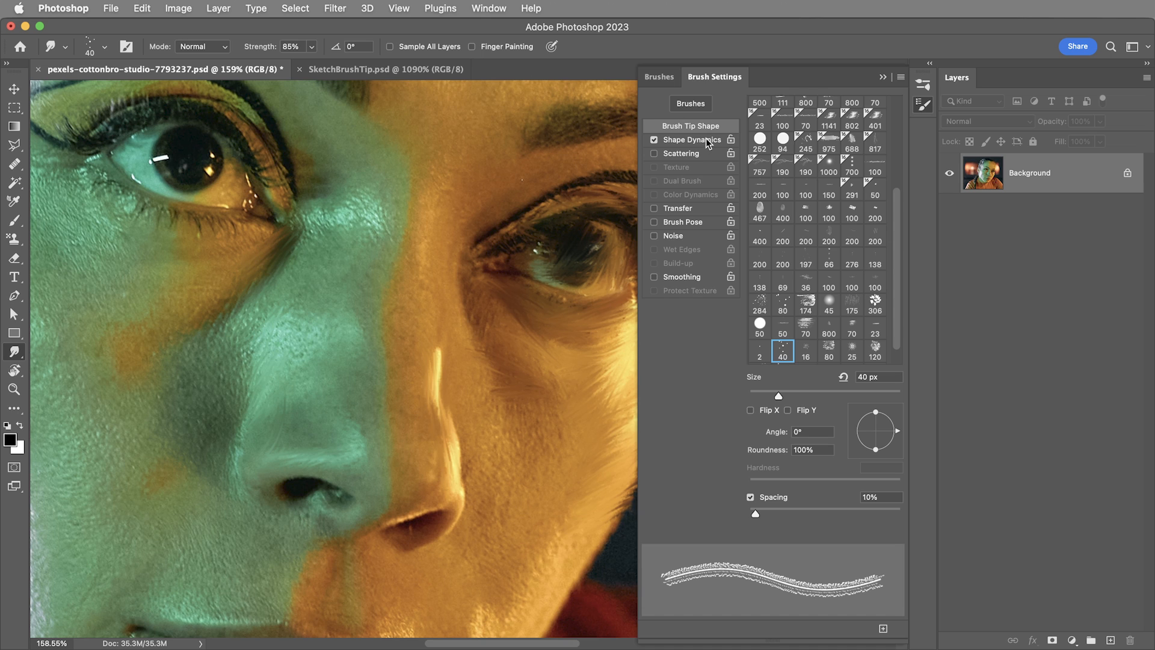
# Step: In Shape Dynamics, set Size Jitter to 30% and Angle Jitter Control to Direction
pyautogui.click(691, 139)
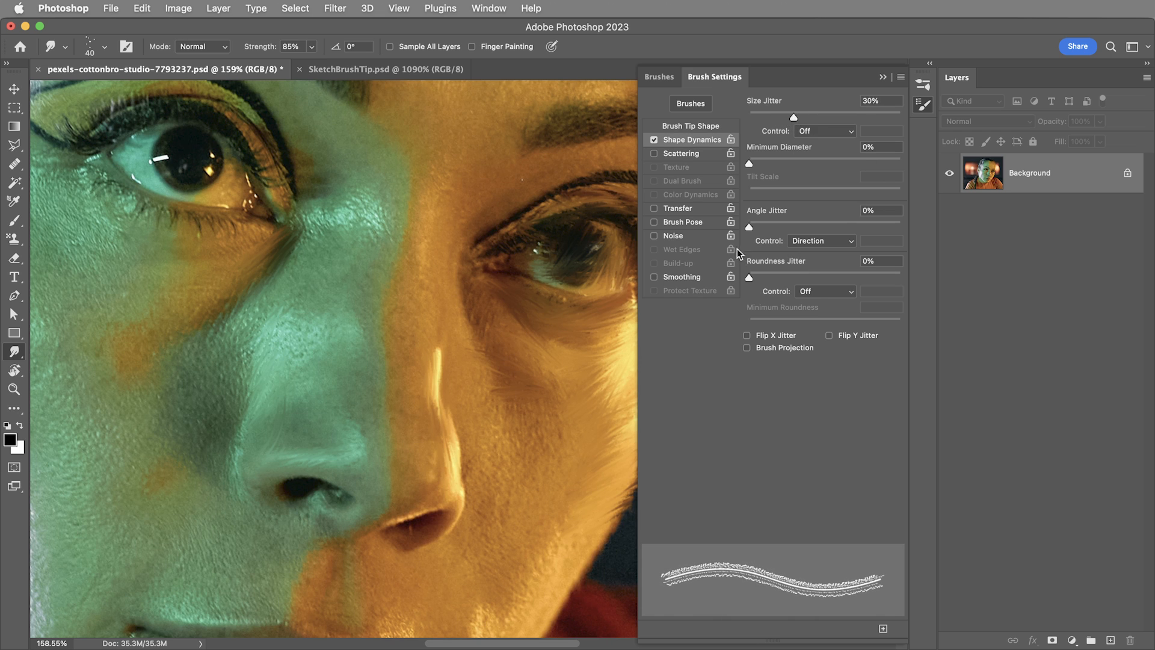
pyautogui.click(821, 241)
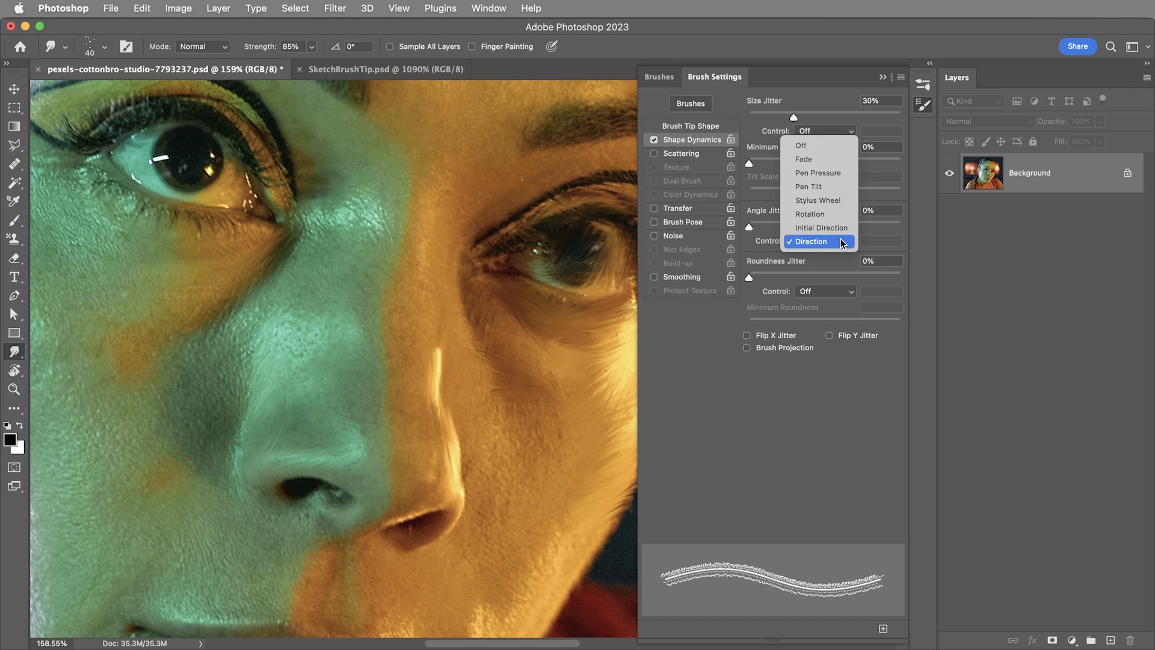
pyautogui.click(810, 241)
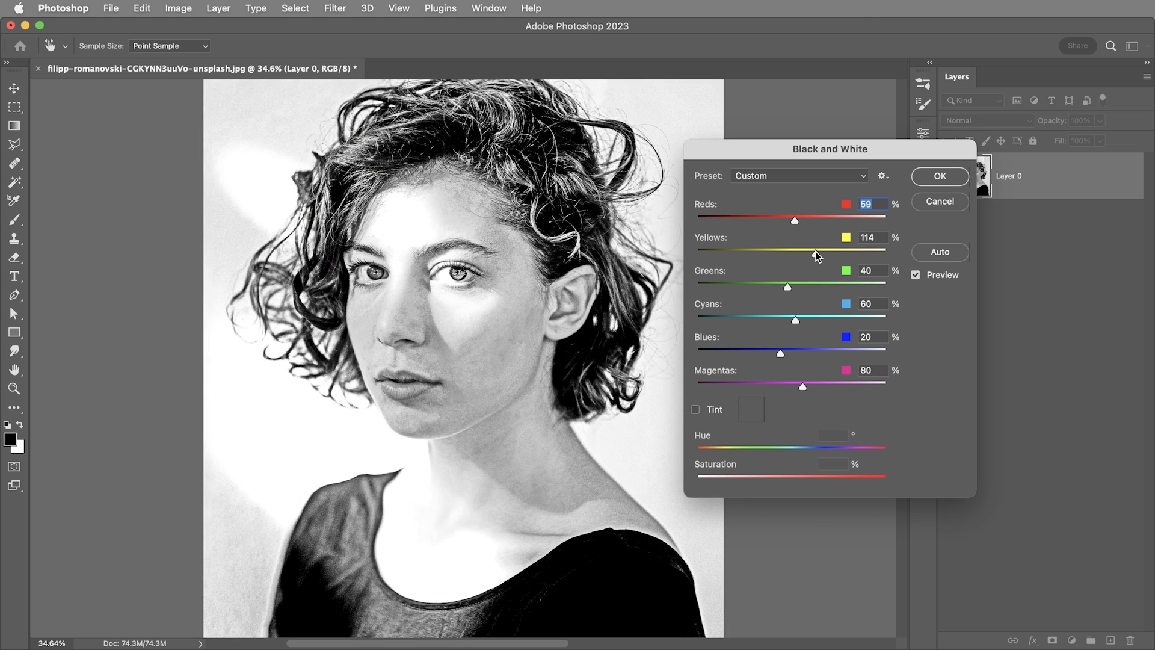
# Step: Adjust the Yellows slider in the Black & White adjustment for the grey conversion
pyautogui.click(940, 176)
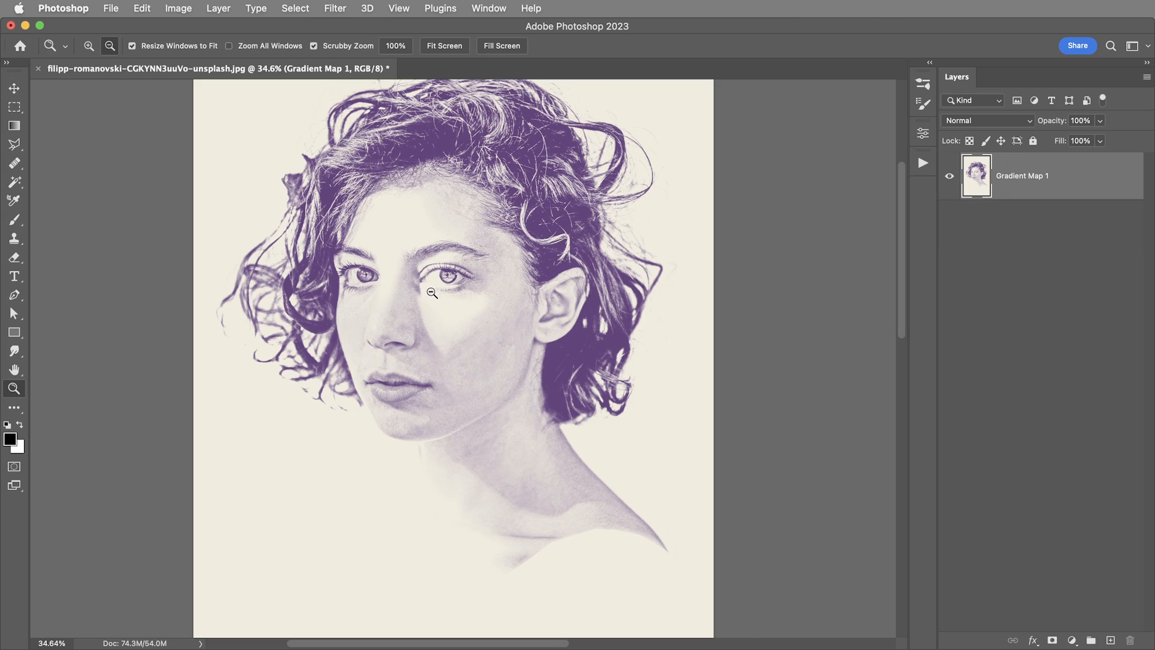
# Step: Smudge the purple portrait's skin, ear and hair into soft painterly strokes
pyautogui.click(430, 294)
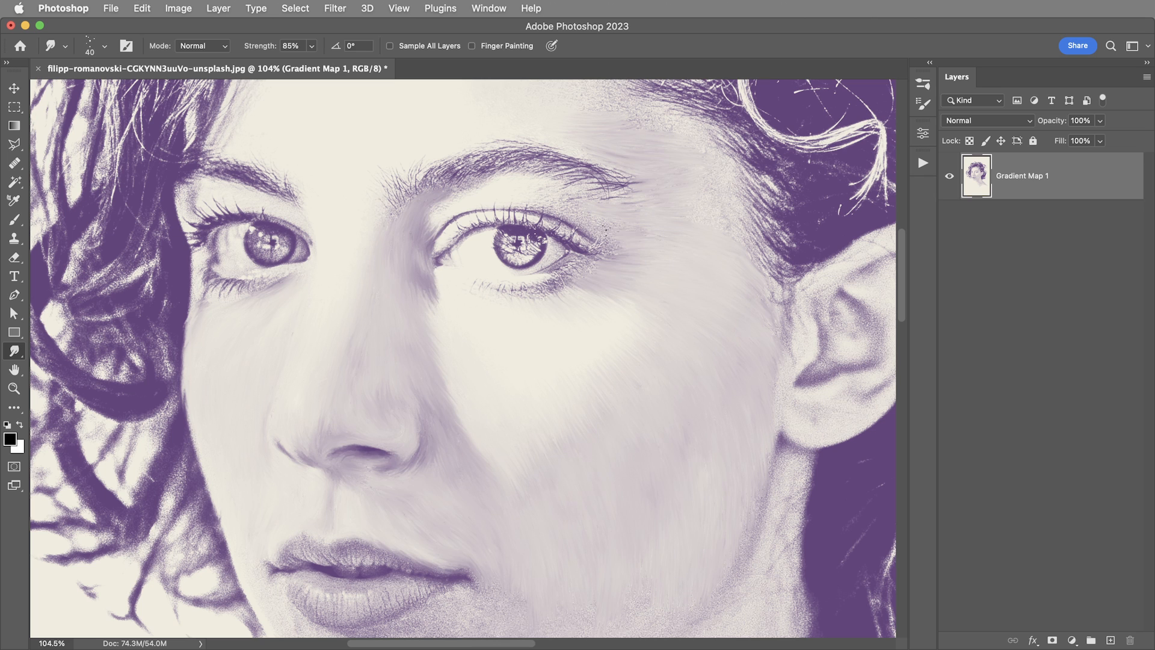
pyautogui.click(13, 389)
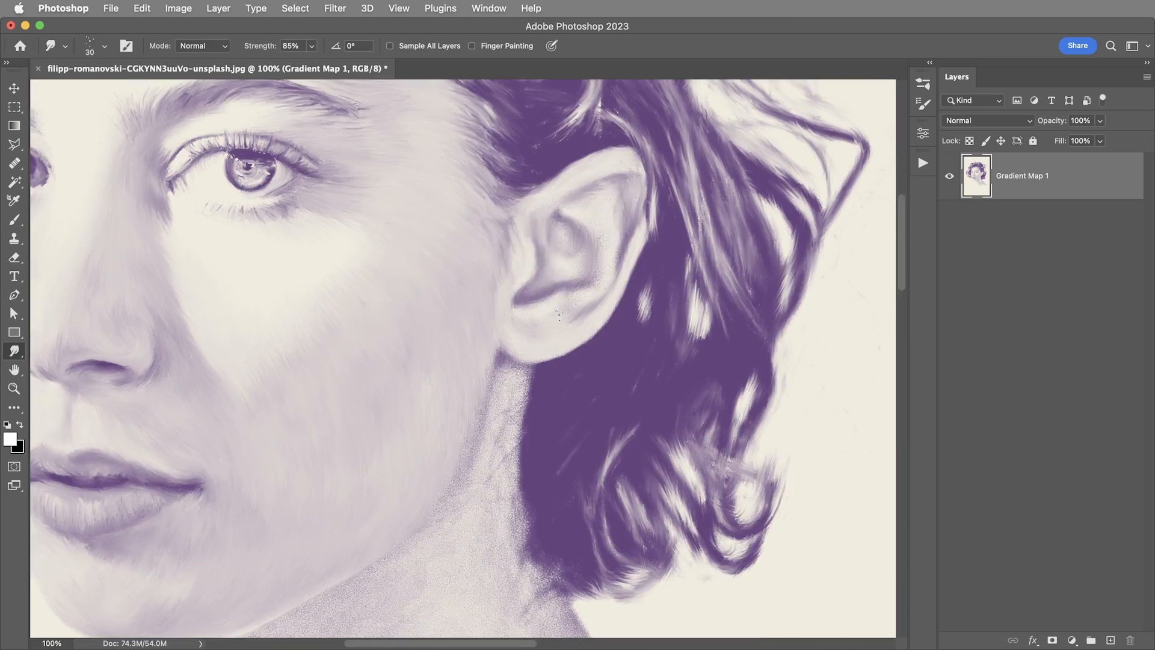
pyautogui.click(951, 179)
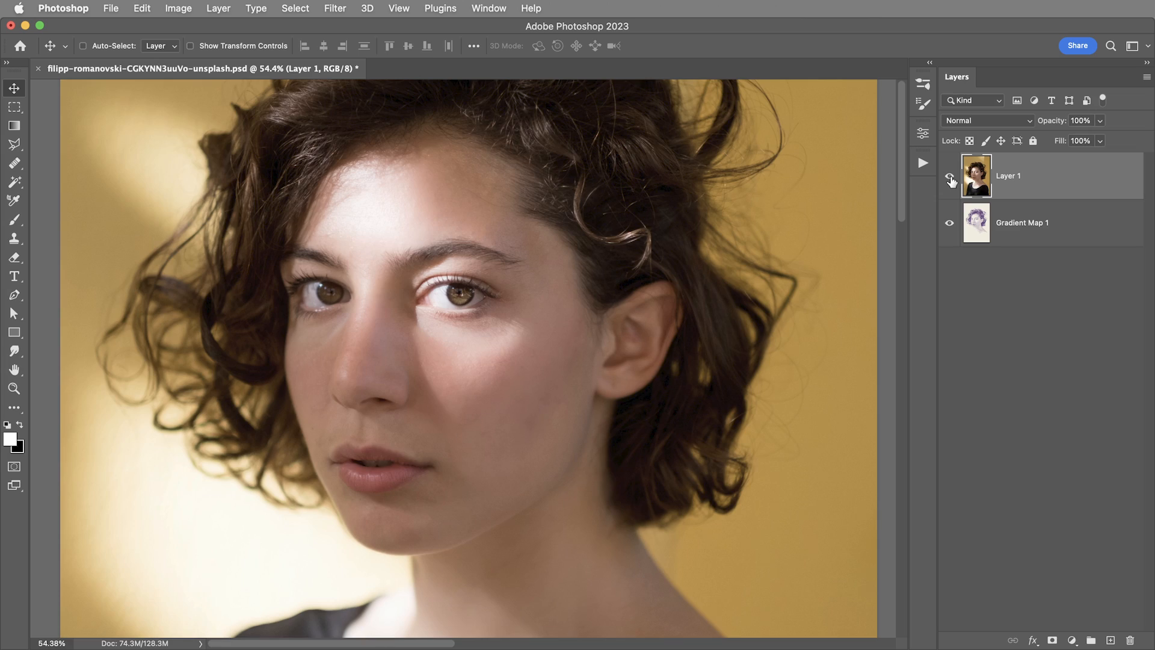
pyautogui.click(951, 182)
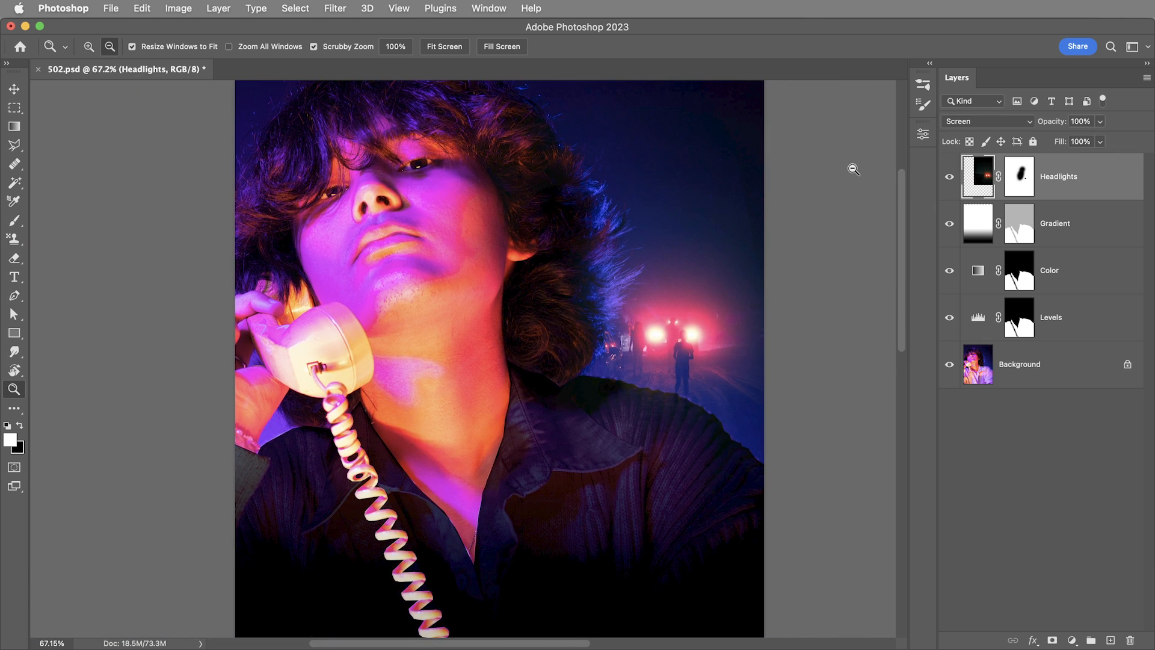
# Step: Create a merged copy layer (Cmd+Opt+Shift+E) and smudge the neon face, neck and receiver
pyautogui.press('cmd+option+shift+e')
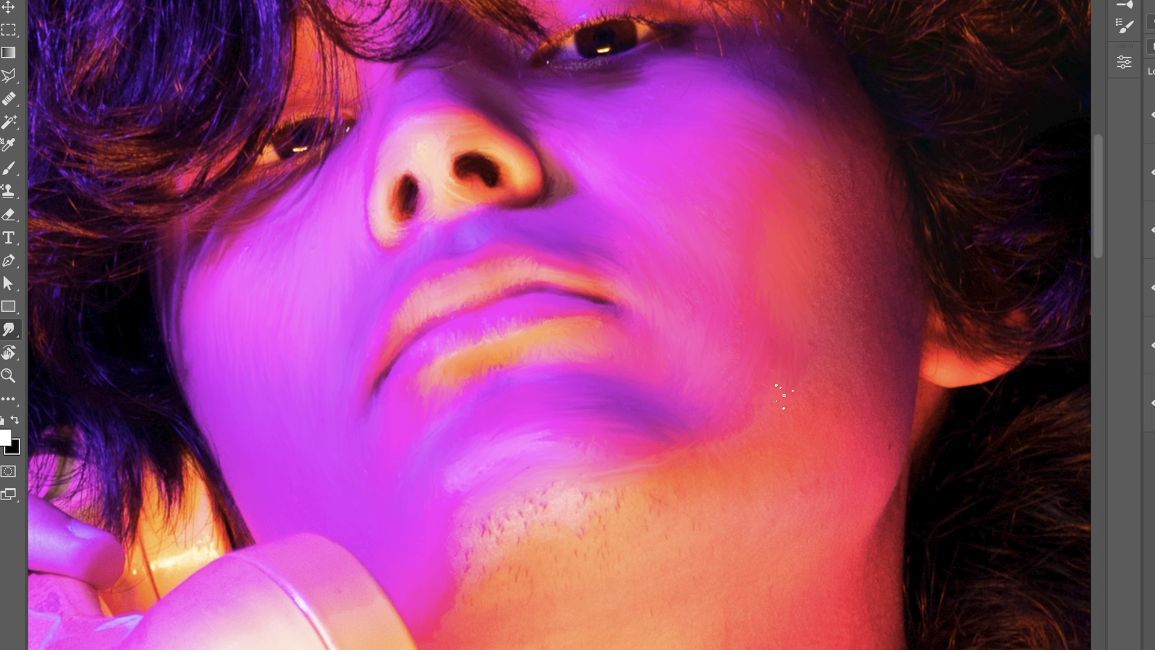
pyautogui.scroll(-3)
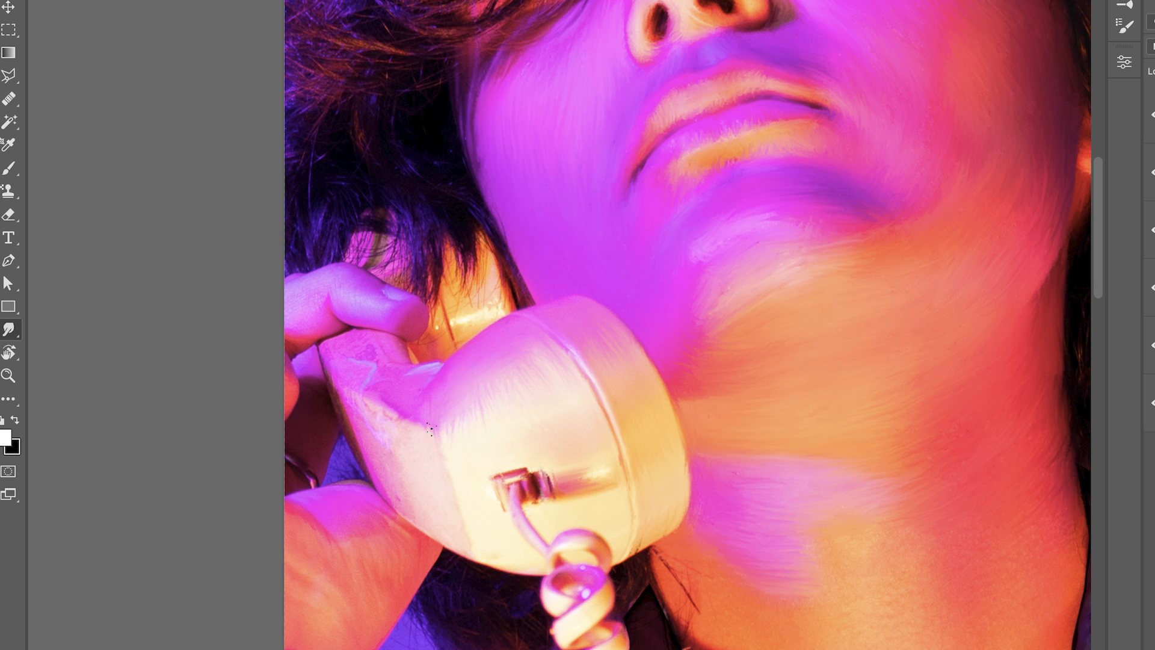
pyautogui.scroll(-3)
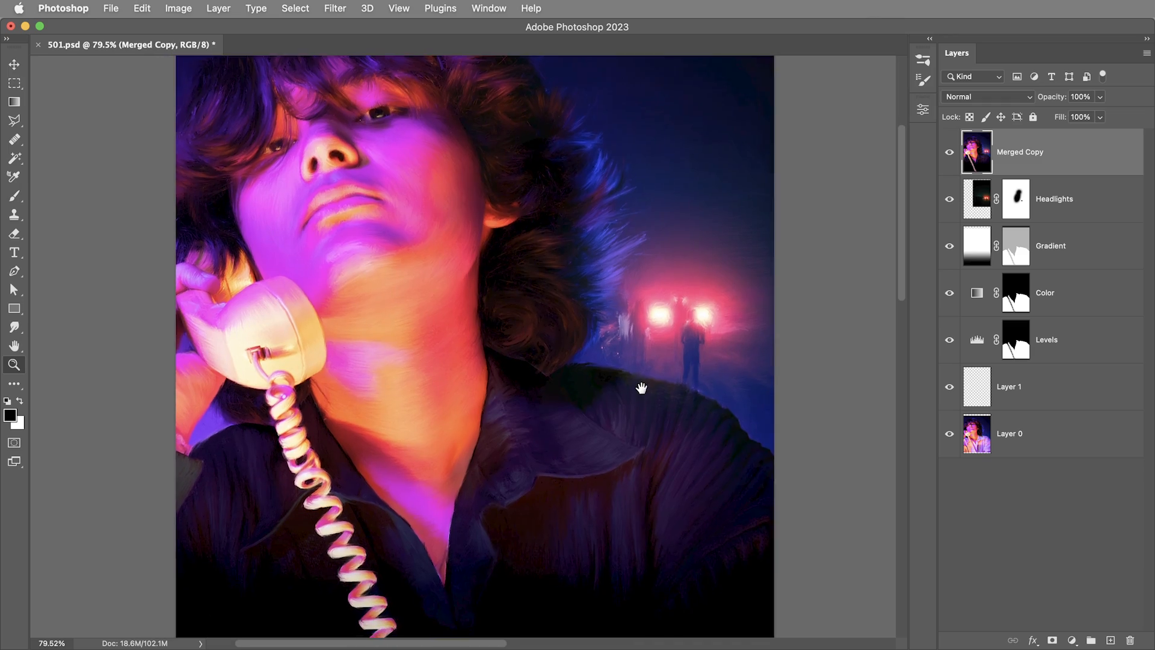
# Step: Zoom out to view the whole finished neon phone painting
pyautogui.scroll(-3)
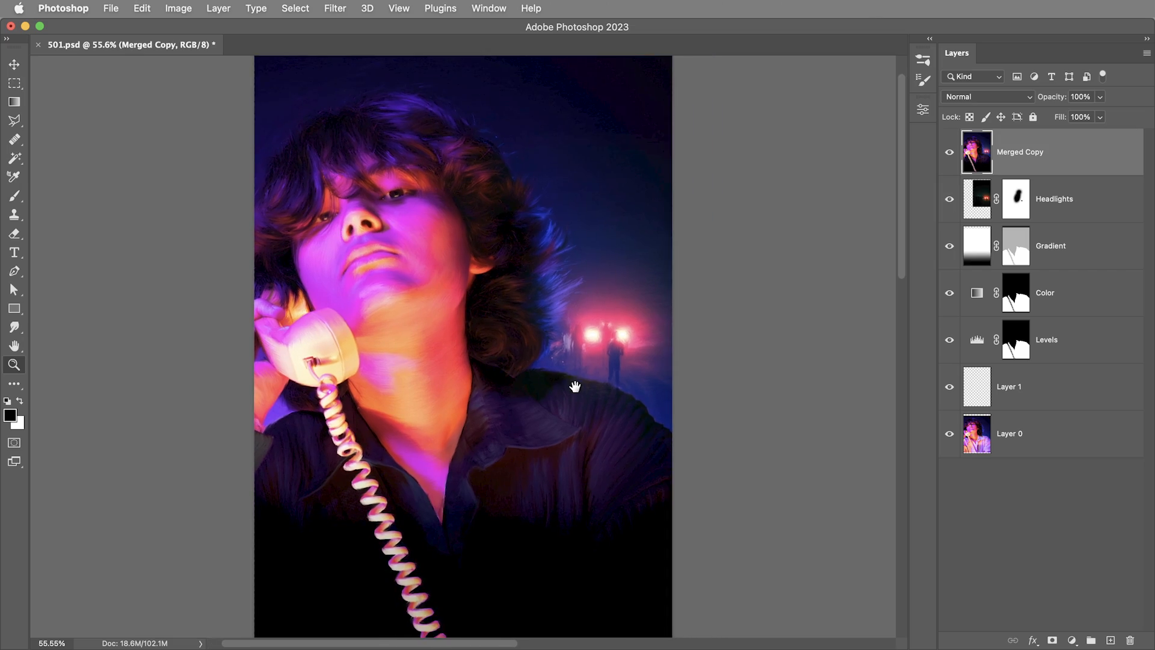